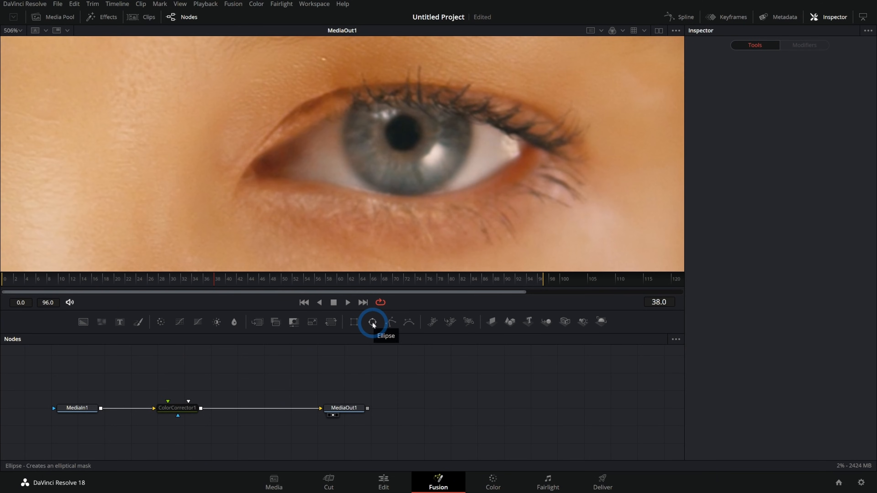
# Add an Ellipse mask node feeding ColorCorrector1 and show its Inspector controls
pyautogui.click(373, 322)
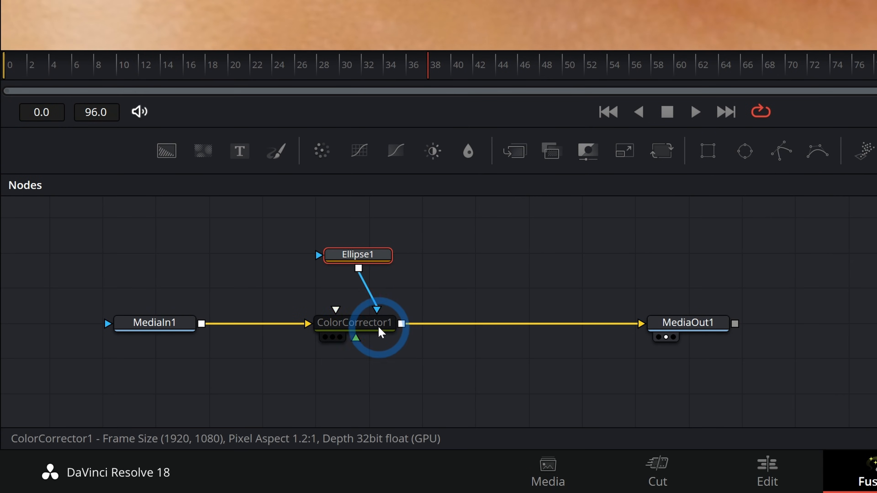
pyautogui.click(438, 482)
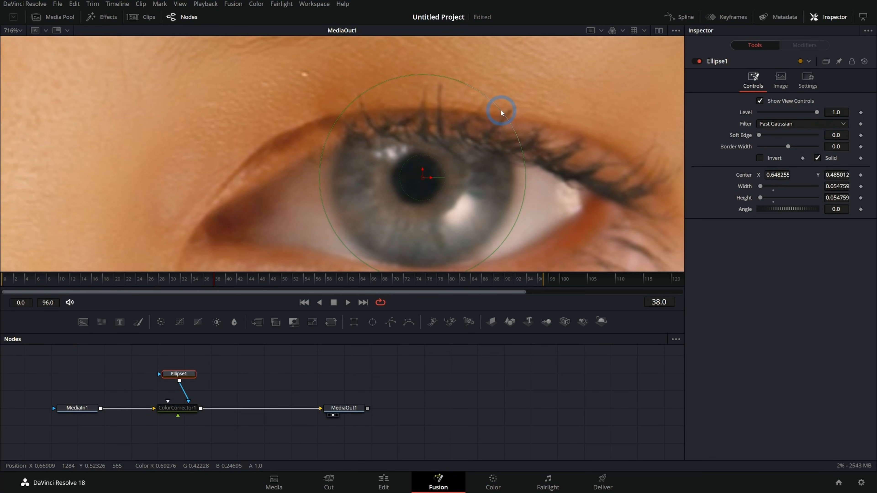
# Fit the ellipse to the iris, raise its Soft Edge slightly, and check the green iris on MediaOut1
pyautogui.click(177, 408)
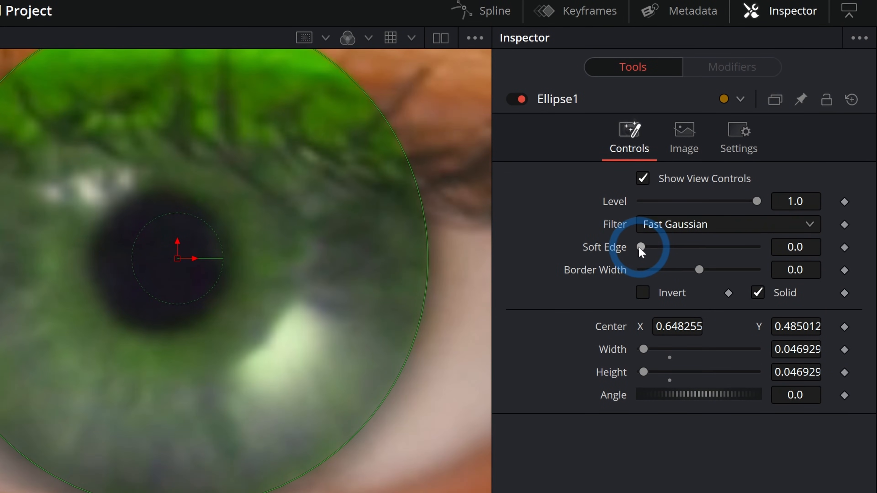
pyautogui.moveTo(640, 247); pyautogui.dragTo(647, 247)
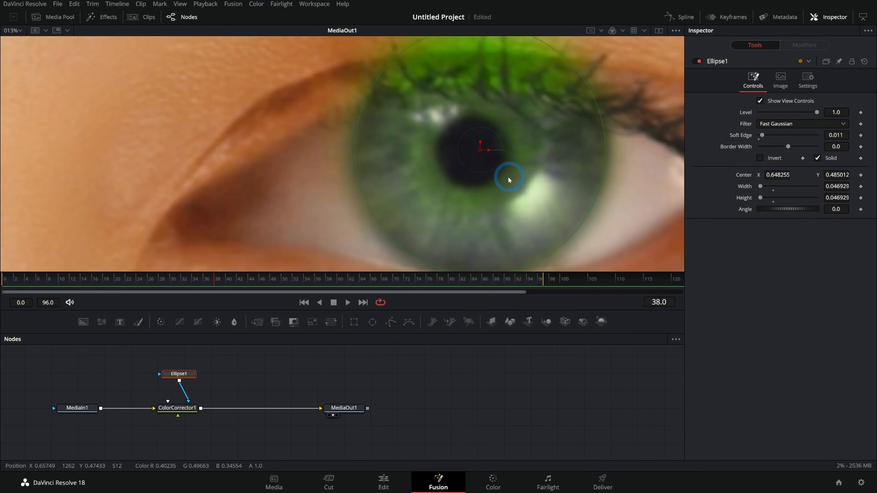
pyautogui.click(344, 408)
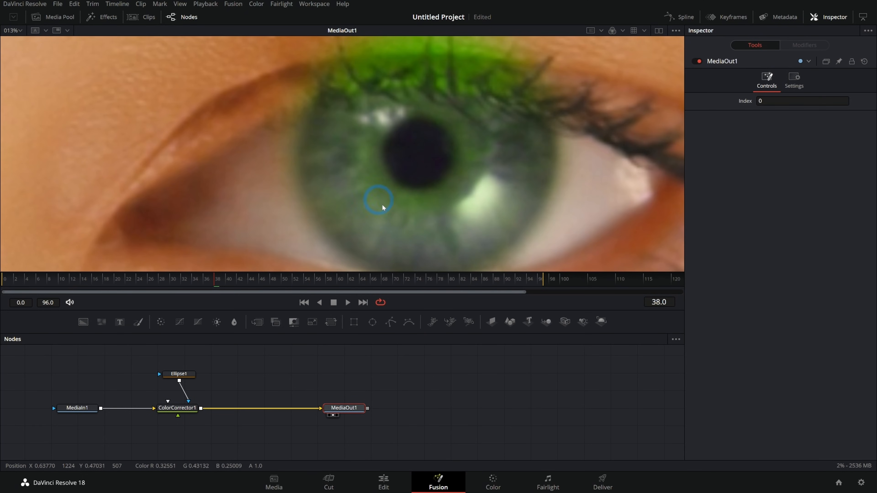
# Swap the ellipse for a Polygon mask traced around the iris and check the result on MediaOut1
pyautogui.click(179, 374)
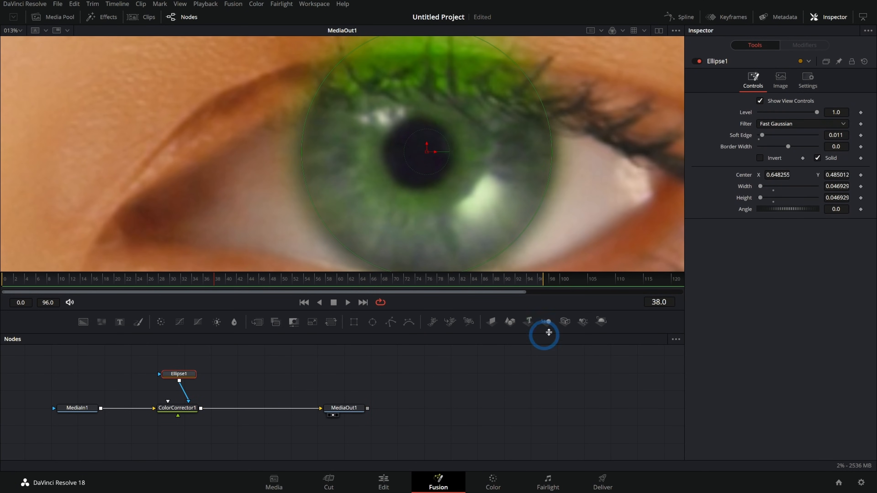
pyautogui.moveTo(392, 321)
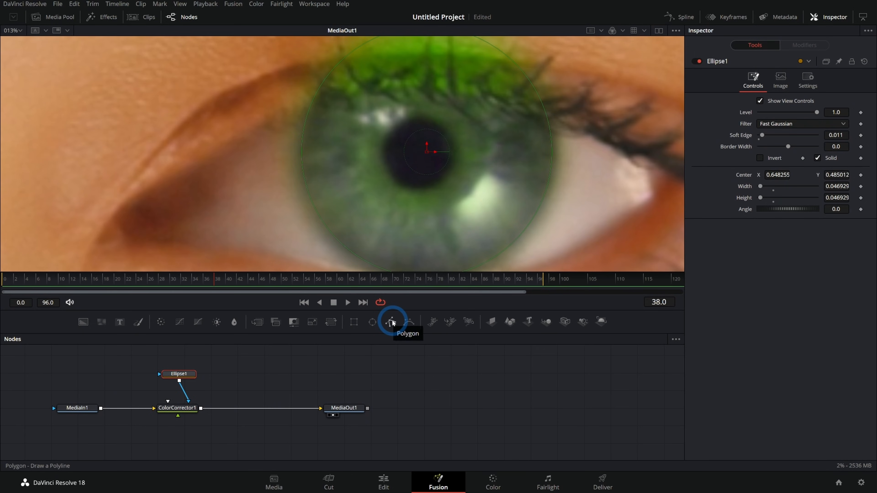
pyautogui.click(391, 322)
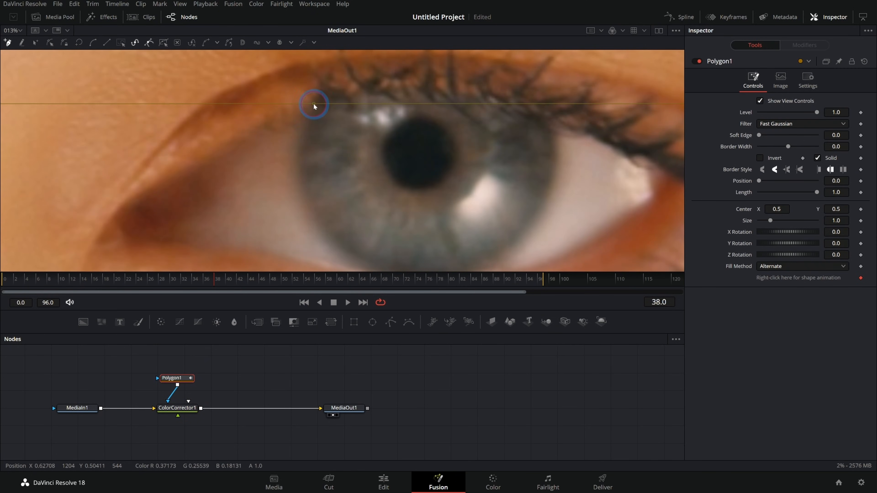
pyautogui.moveTo(314, 106); pyautogui.dragTo(468, 255)
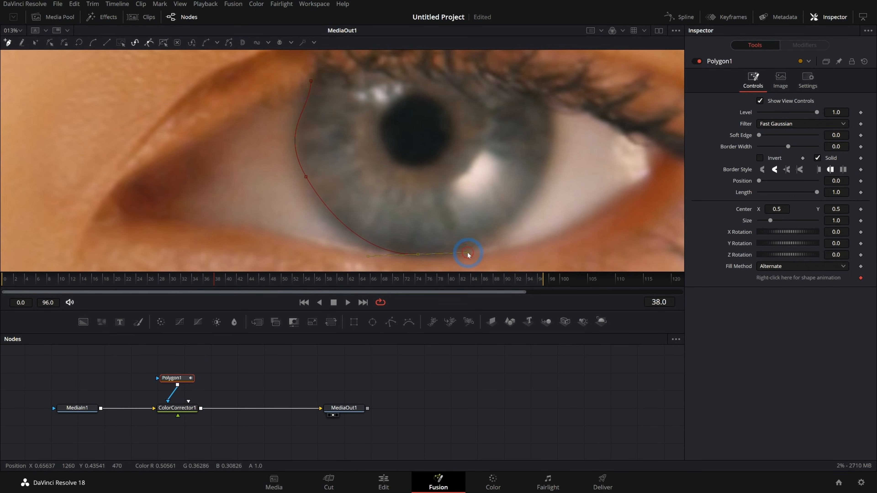
pyautogui.moveTo(468, 253); pyautogui.dragTo(397, 70)
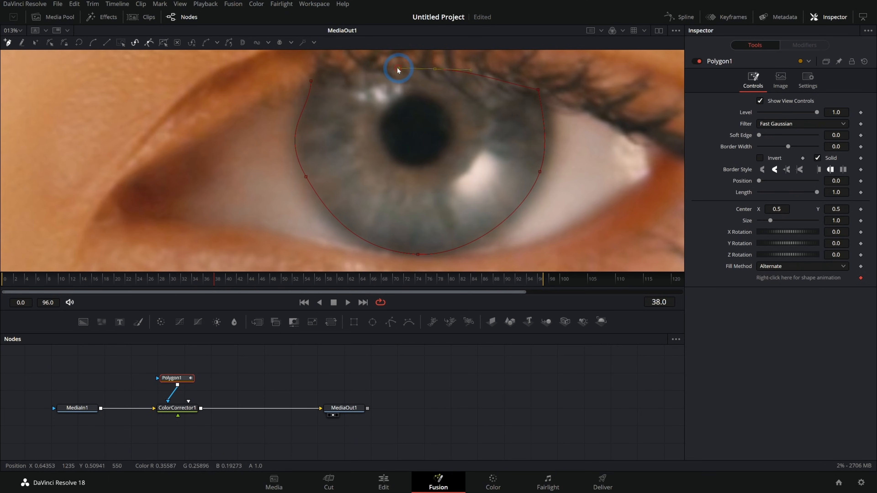
pyautogui.moveTo(397, 70); pyautogui.dragTo(539, 93)
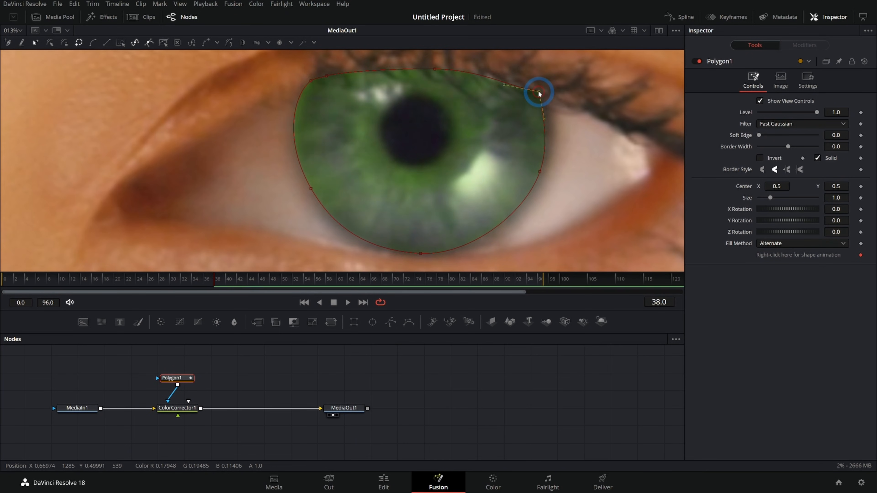
pyautogui.moveTo(362, 419)
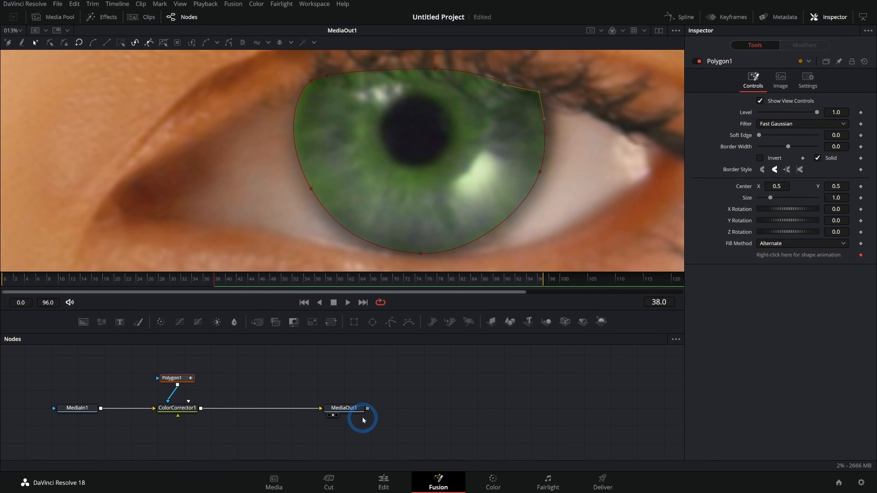
pyautogui.click(344, 408)
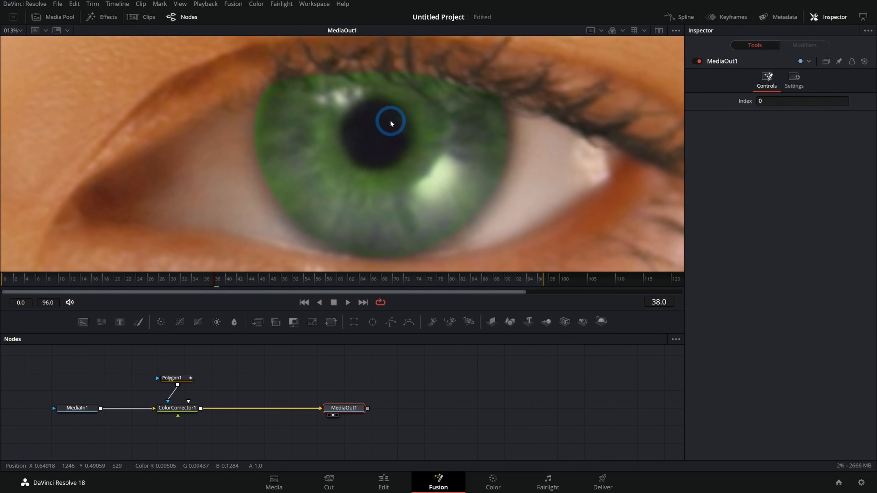
# Give Polygon1 a Soft Edge of about 0.004 and check the blended iris border on MediaOut1
pyautogui.click(176, 378)
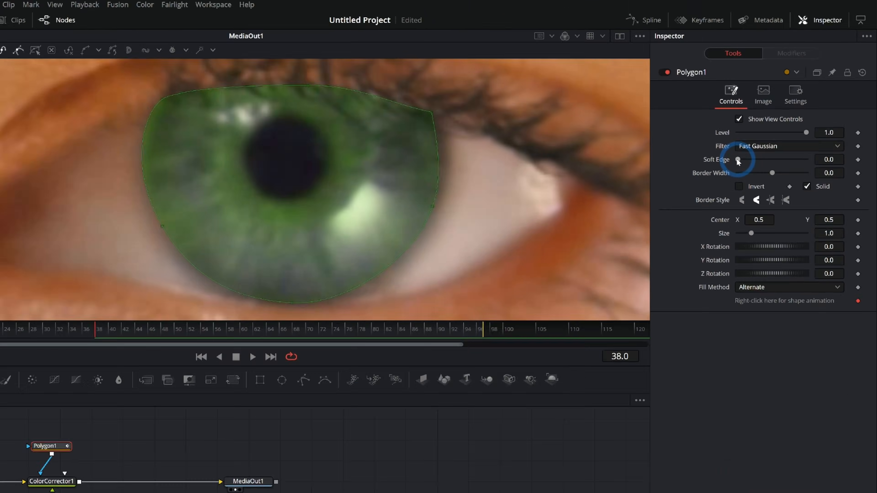
pyautogui.moveTo(738, 160); pyautogui.dragTo(762, 137)
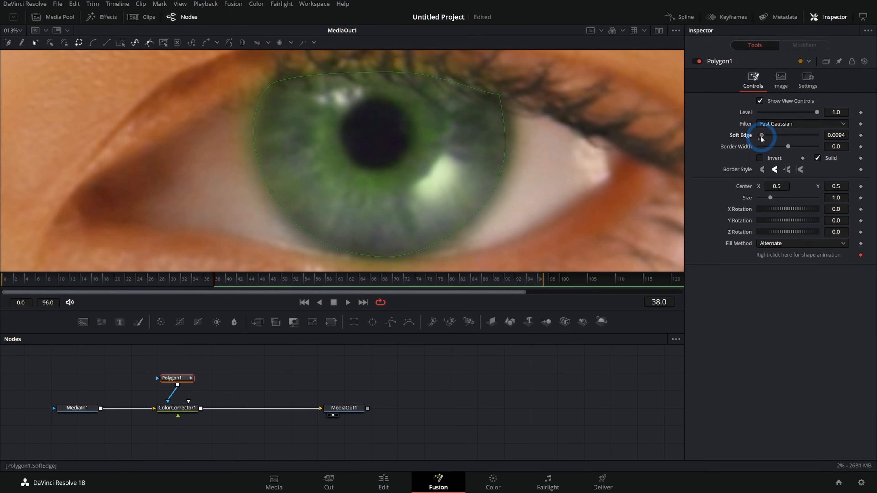
pyautogui.click(344, 408)
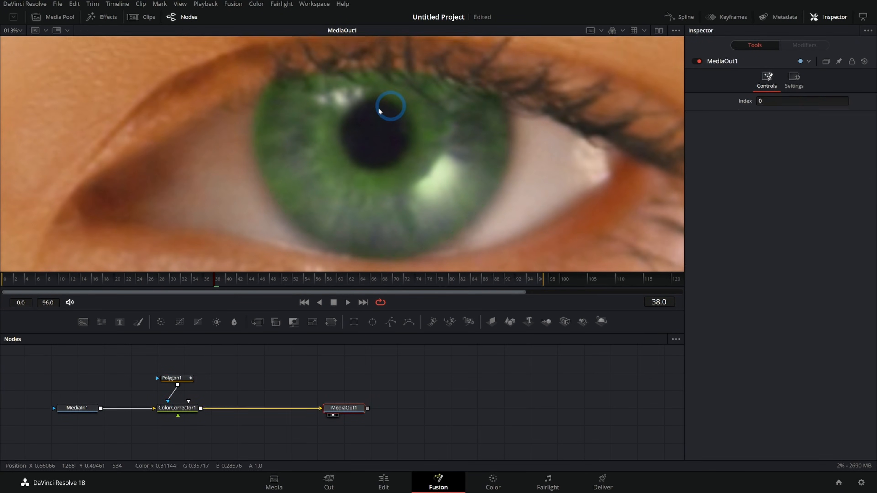
pyautogui.click(175, 378)
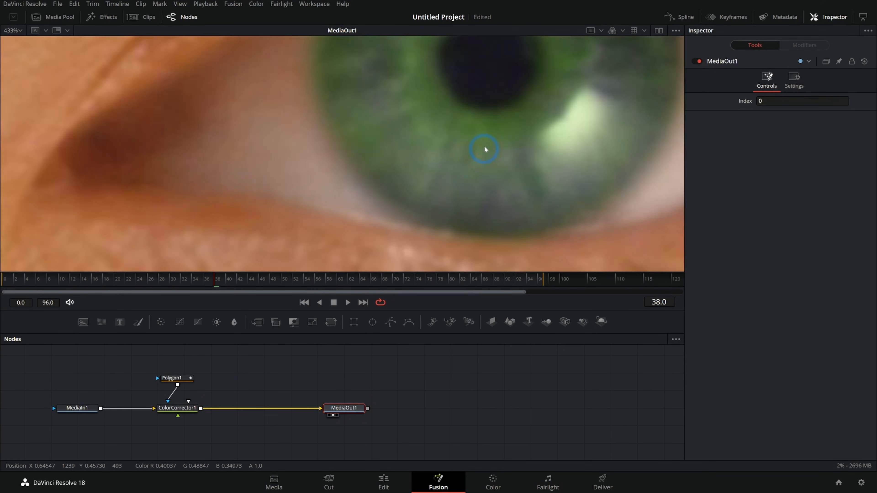
pyautogui.click(173, 377)
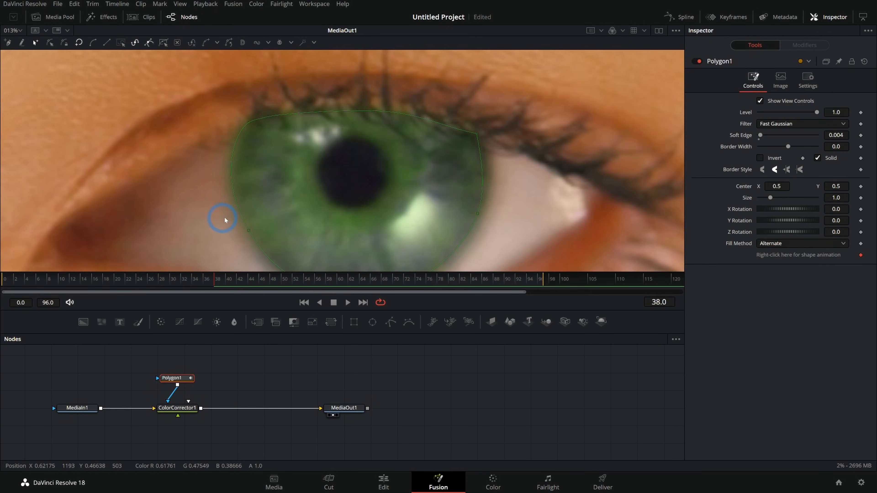
pyautogui.moveTo(358, 119)
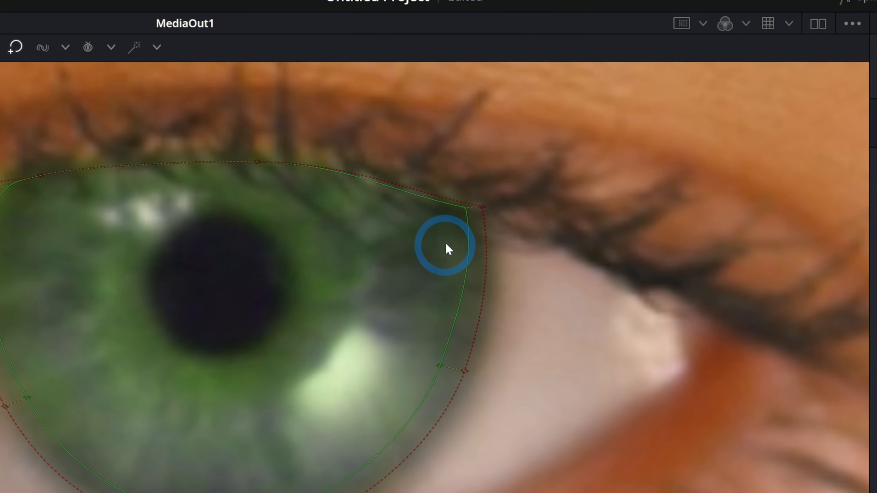
# Pull the double-polygon outer outline away from the iris edge for a gradual feather
pyautogui.moveTo(448, 249); pyautogui.dragTo(442, 249)
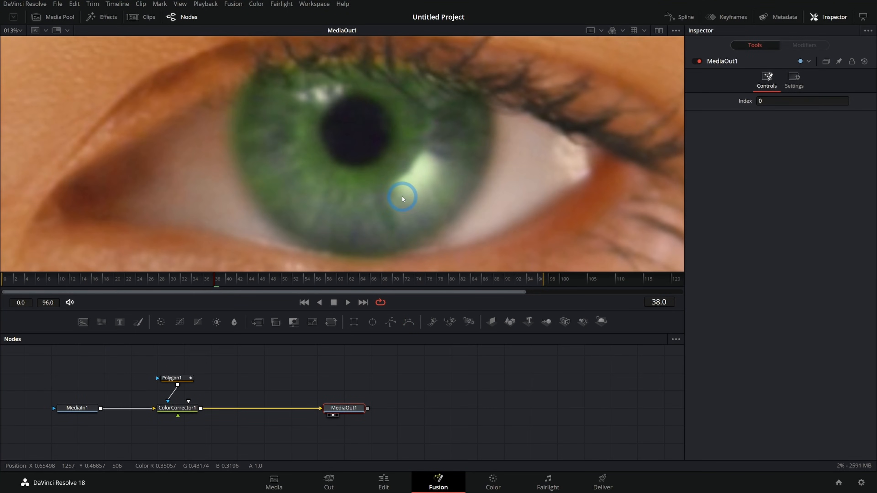
# View Polygon1 alone and stretch its outer feather far to the right, tweaking the lower-left handle
pyautogui.click(172, 378)
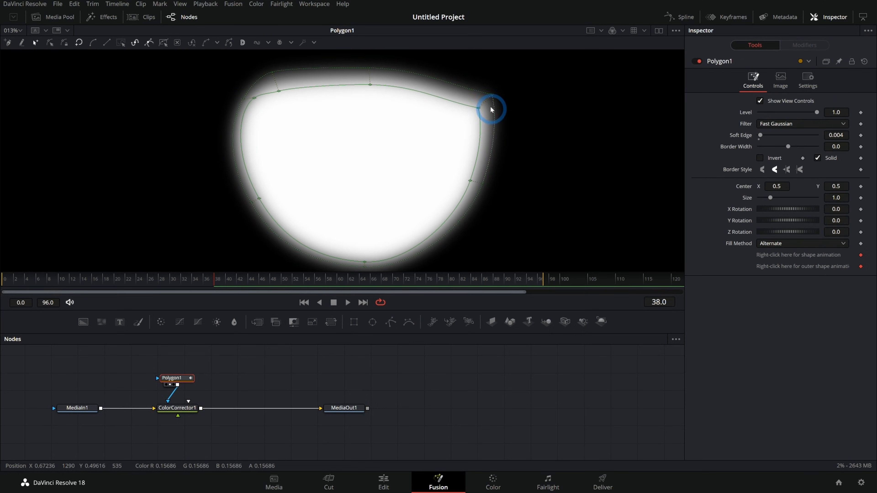
pyautogui.moveTo(491, 109); pyautogui.dragTo(604, 80)
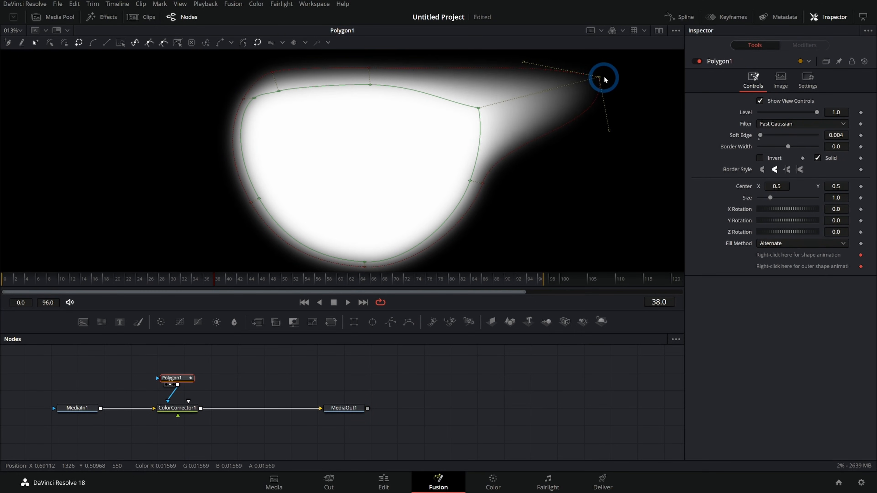
pyautogui.moveTo(604, 77); pyautogui.dragTo(635, 198)
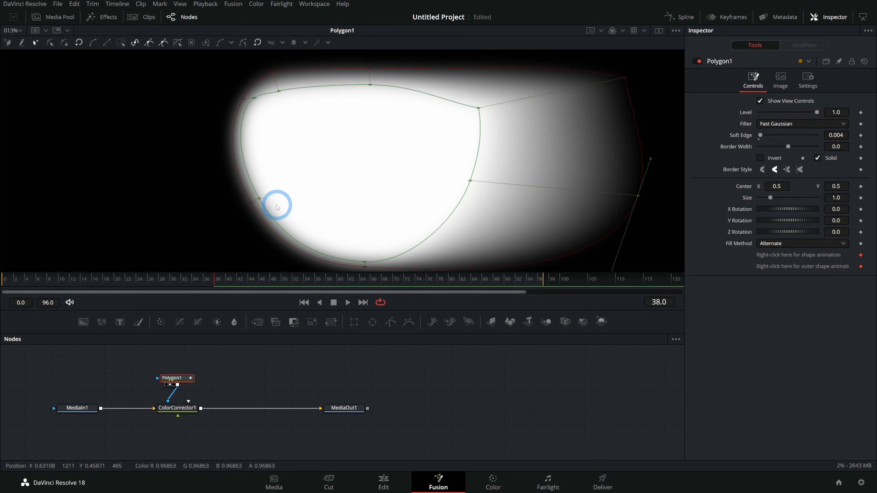
pyautogui.moveTo(276, 206); pyautogui.dragTo(306, 255)
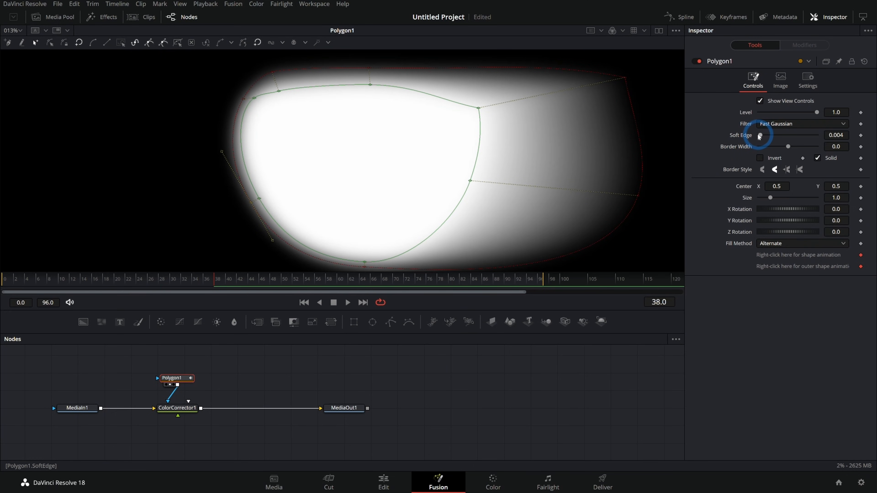
# Push Soft Edge up then settle near 0.011, and reshape the outer feather's top-right point
pyautogui.moveTo(759, 135); pyautogui.dragTo(765, 136)
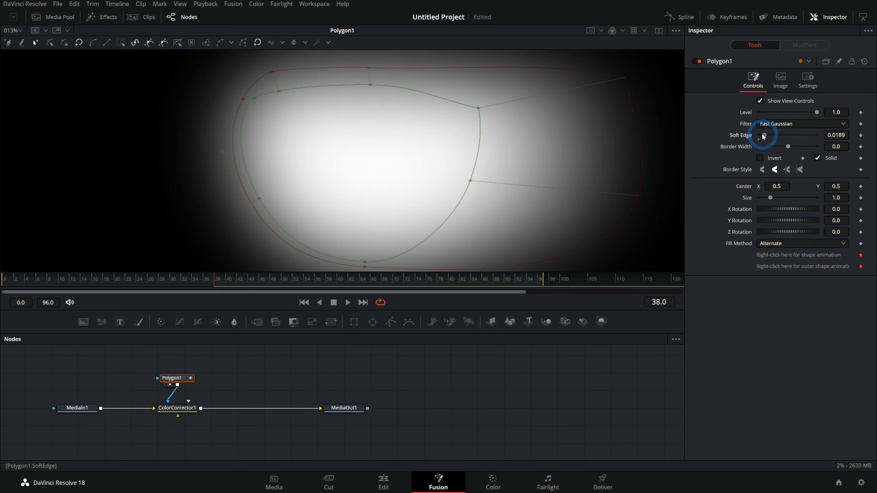
pyautogui.moveTo(789, 136); pyautogui.dragTo(760, 135)
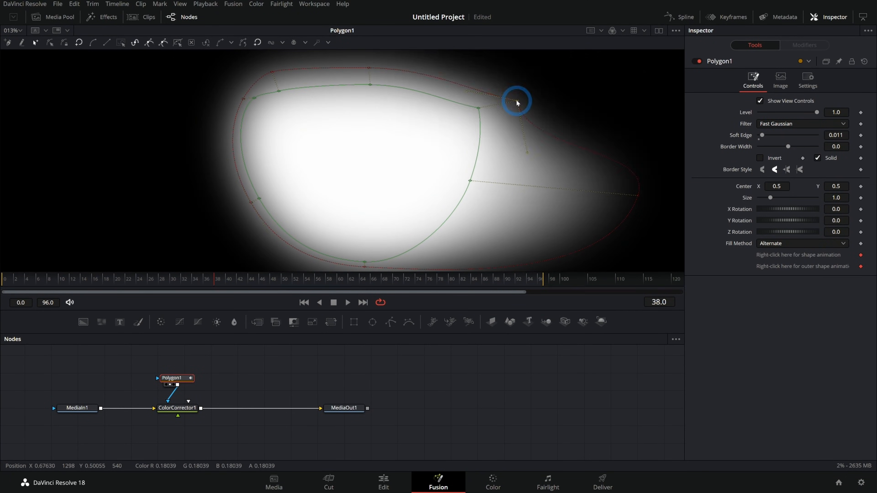
pyautogui.moveTo(516, 102); pyautogui.dragTo(634, 85)
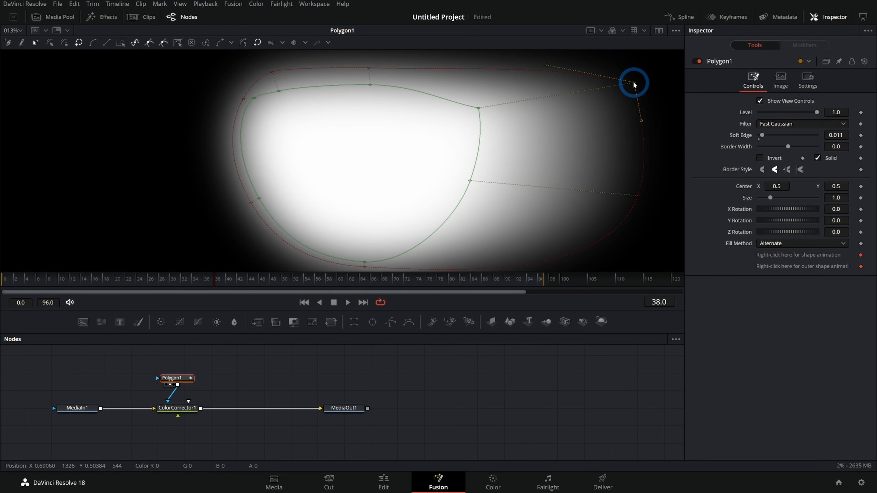